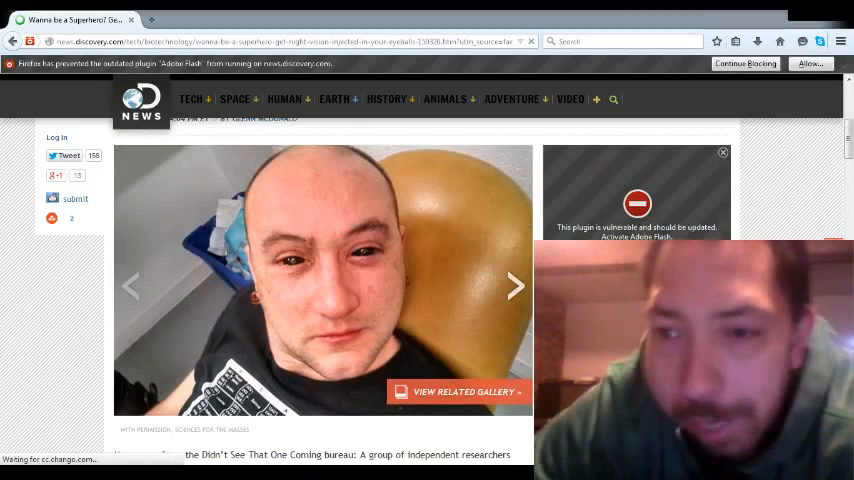
Step: Bring the night-vision article into focus at its lead photo of the man with eye drops
left_click(724, 152)
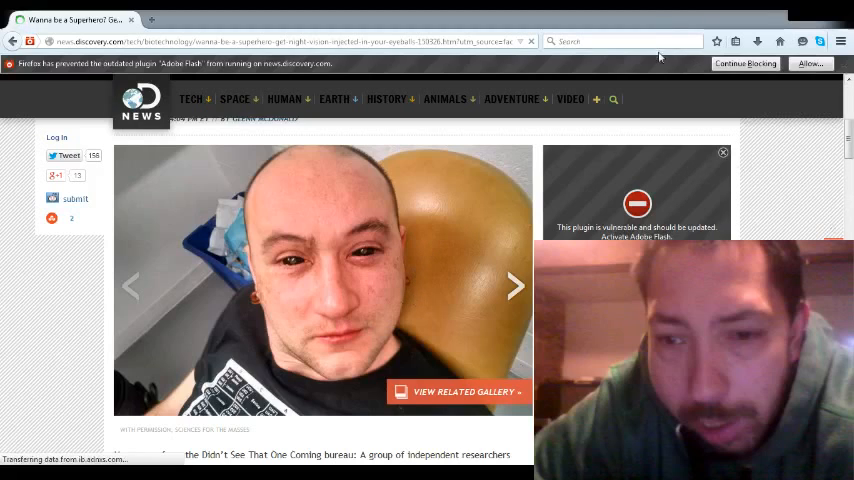
mouse_move(286, 182)
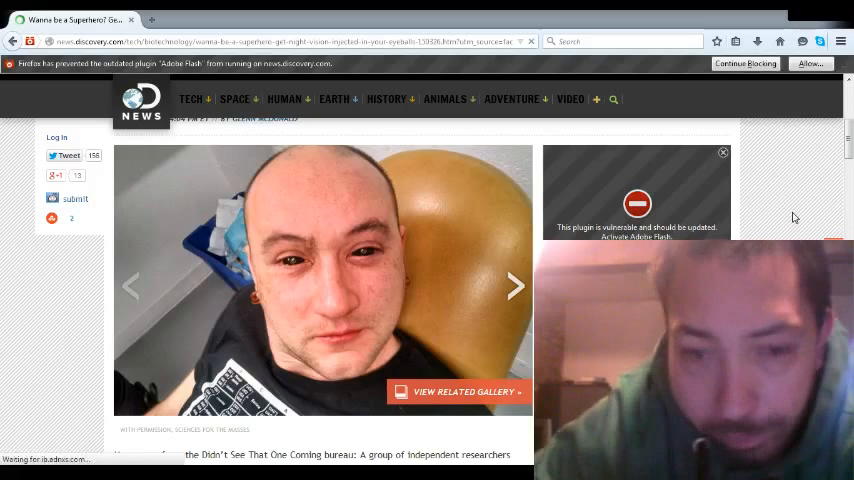
mouse_move(32, 272)
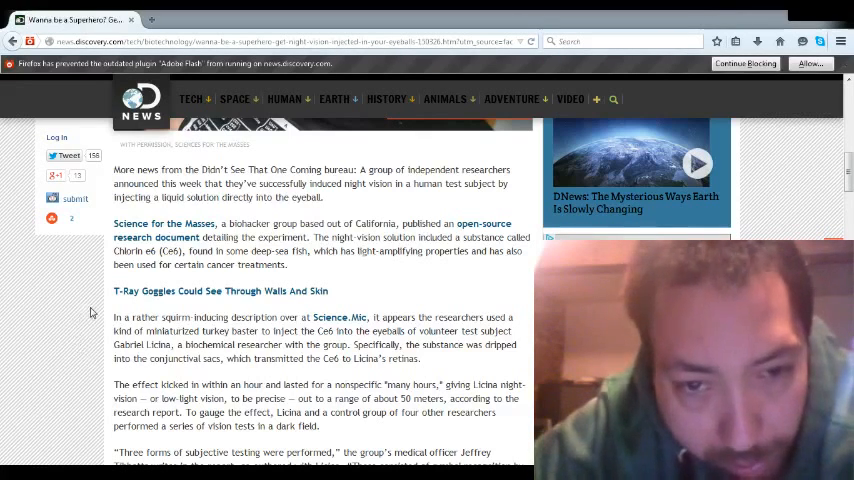
Step: Scroll through the night-vision article body down to the tags, newsletter banner and Recommended stories
scroll("down", 3)
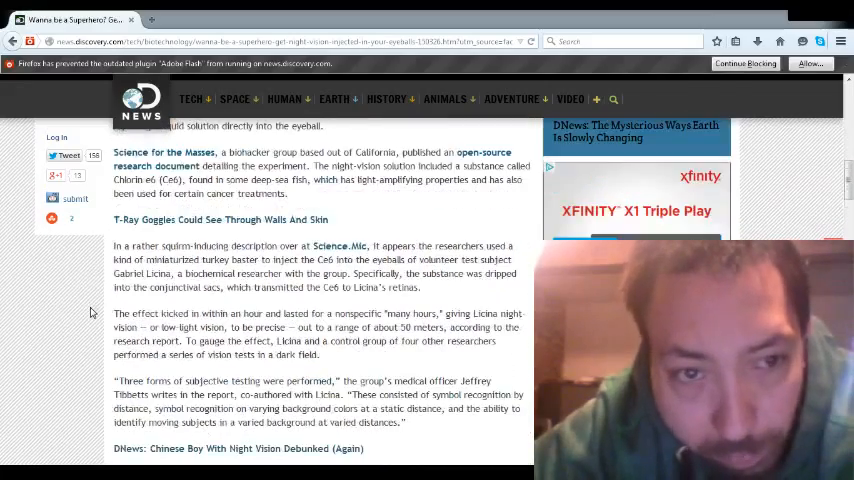
scroll("down", 3)
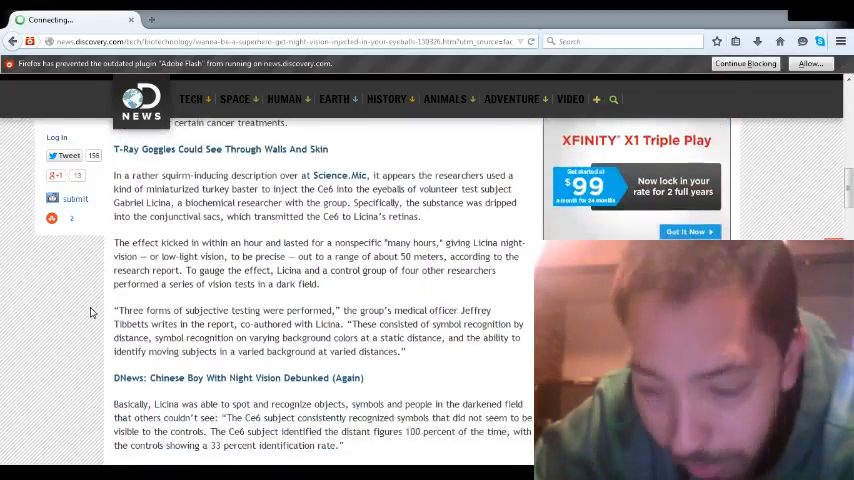
scroll("down", 3)
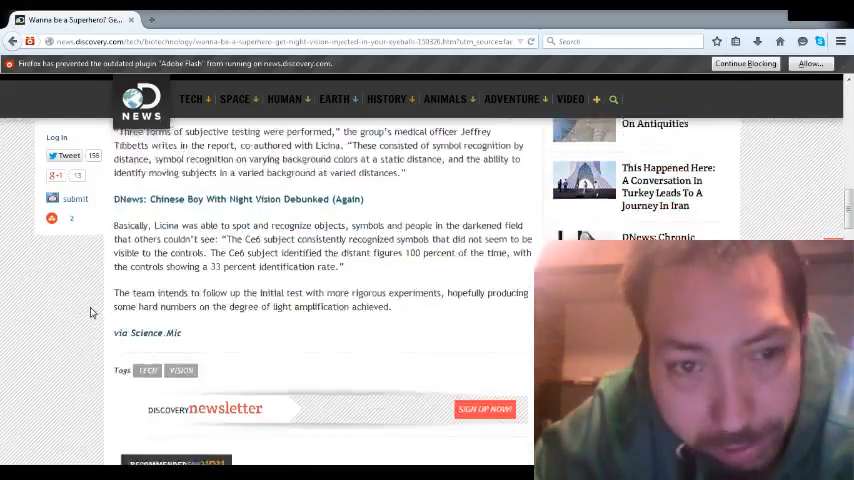
scroll("down", 3)
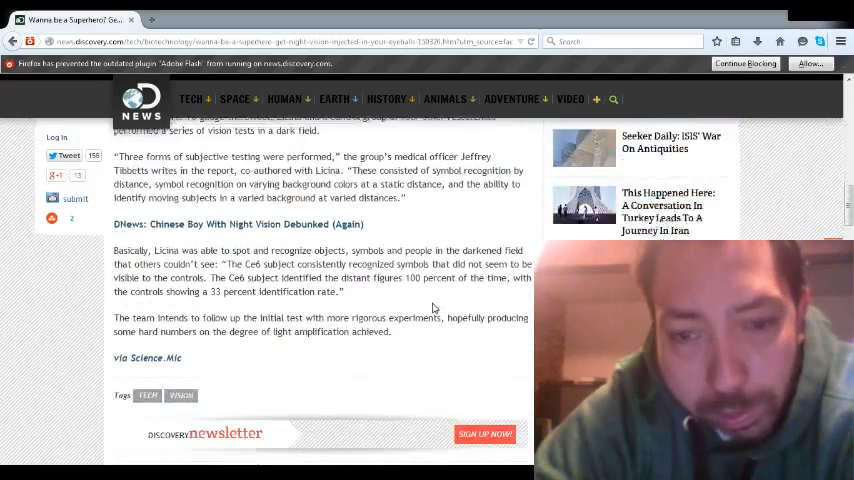
scroll("down", 3)
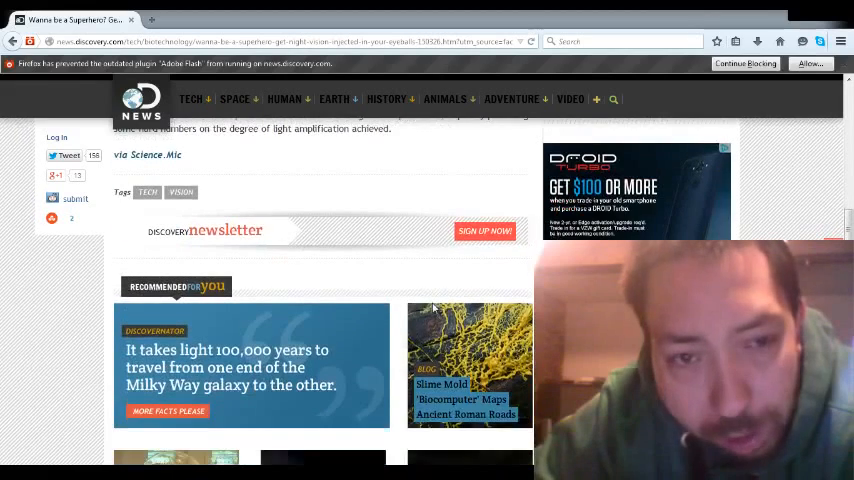
Step: Scroll down to the readers' comments below the recommended stories, then back toward the headline
scroll("up", 3)
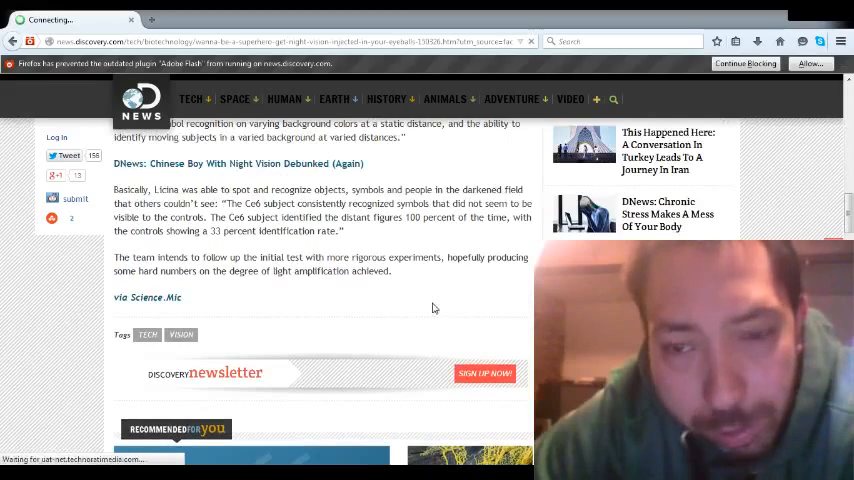
scroll("down", 3)
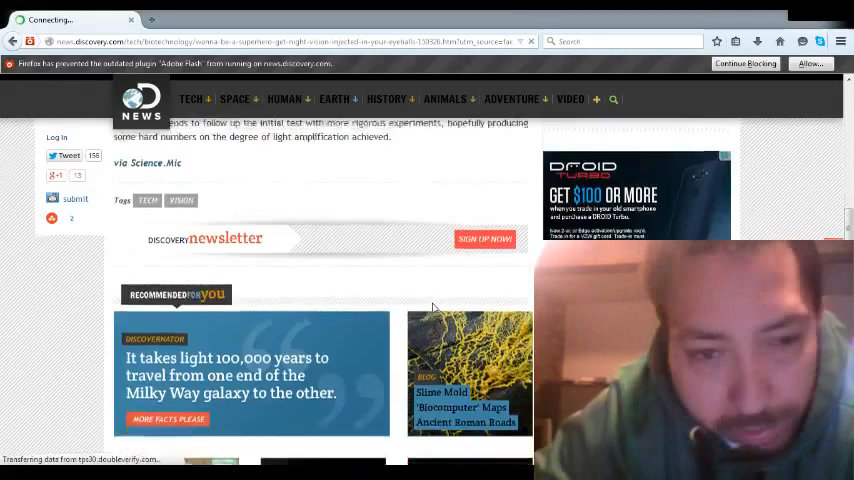
scroll("down", 3)
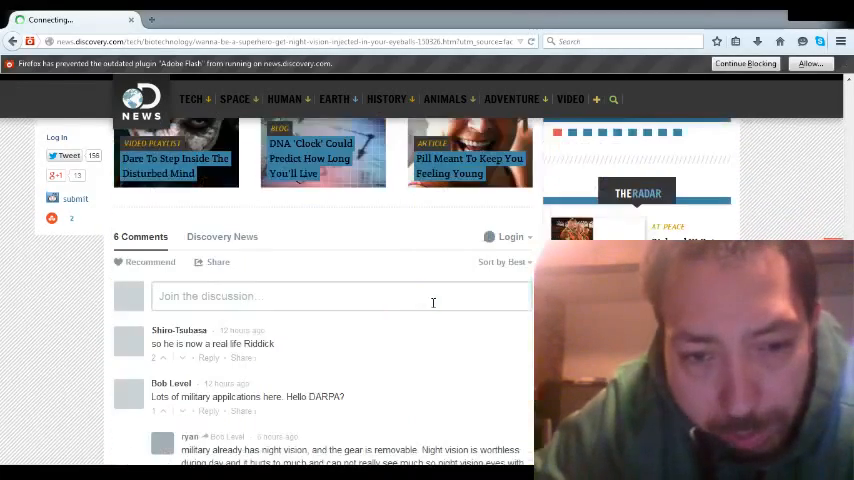
scroll("down", 3)
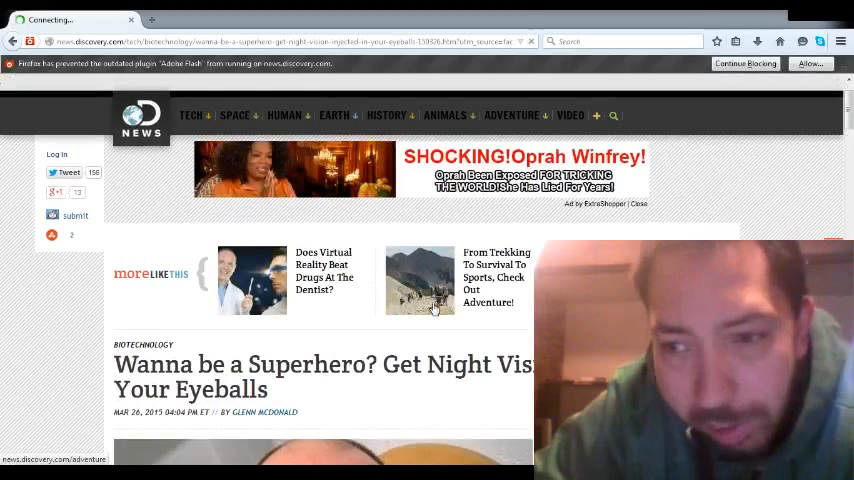
scroll("down", 3)
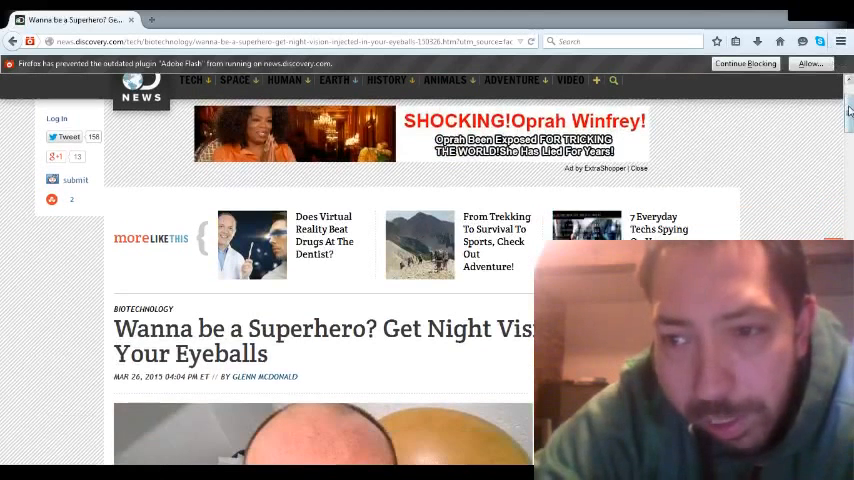